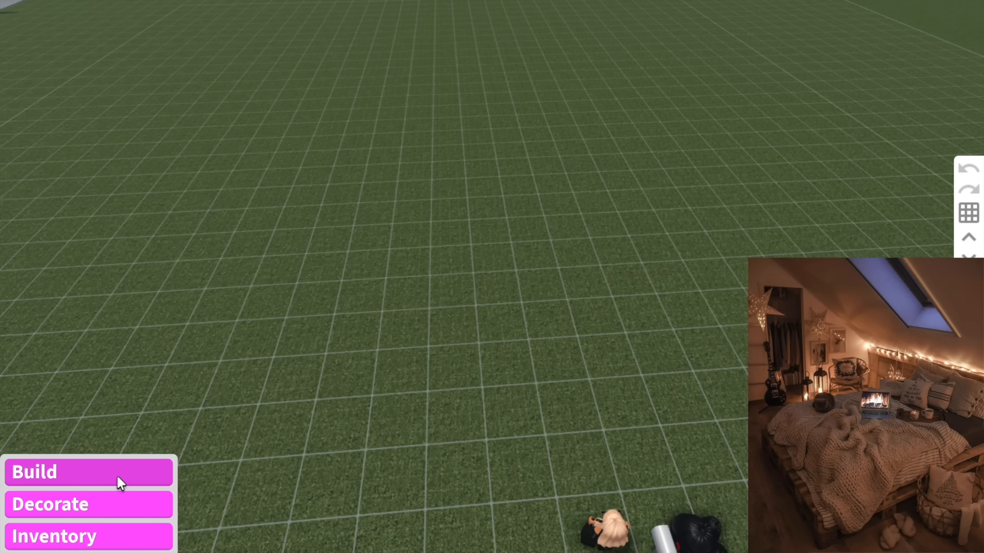
- Enter Build mode and draw the first wall across the empty grass plot
left_click(35, 472)
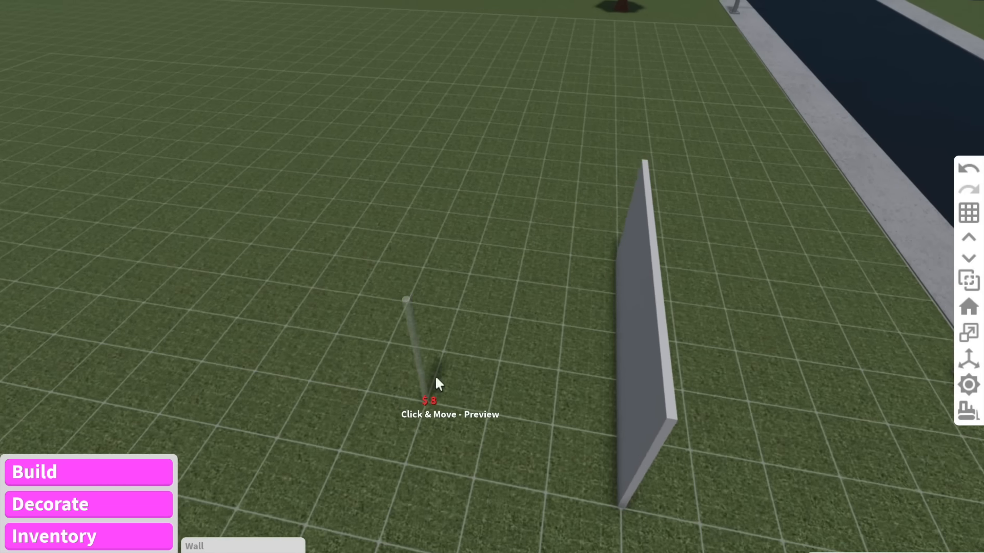
left_click_drag(438, 385, 447, 322)
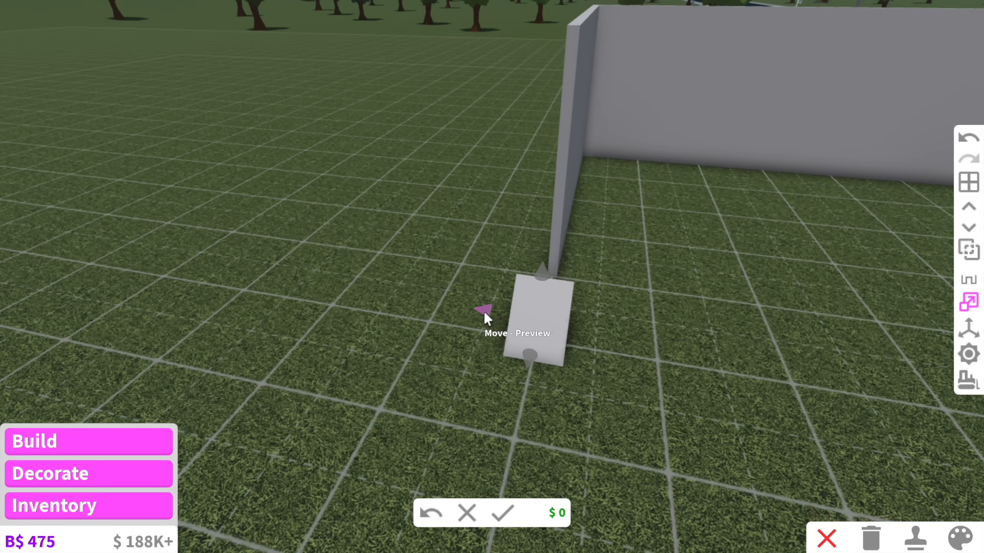
- Confirm the moved wall piece to close the square room
left_click(502, 513)
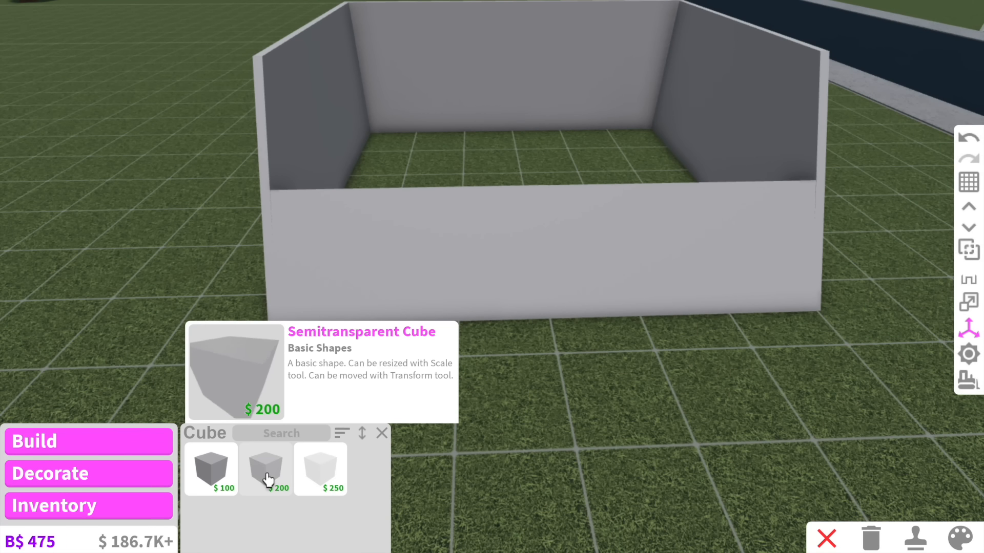
- Buy the Semitransparent Cube and place it inside the room
left_click(264, 469)
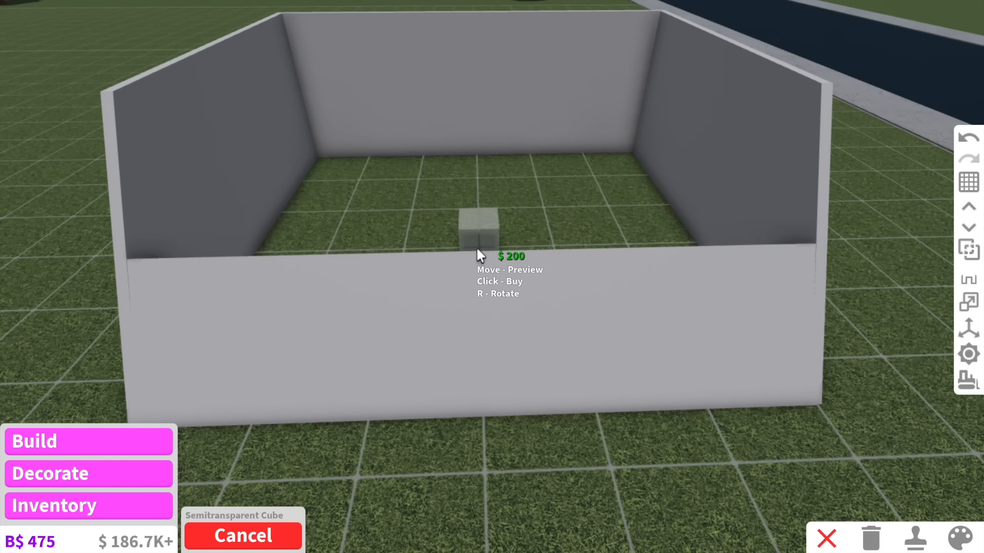
left_click(480, 232)
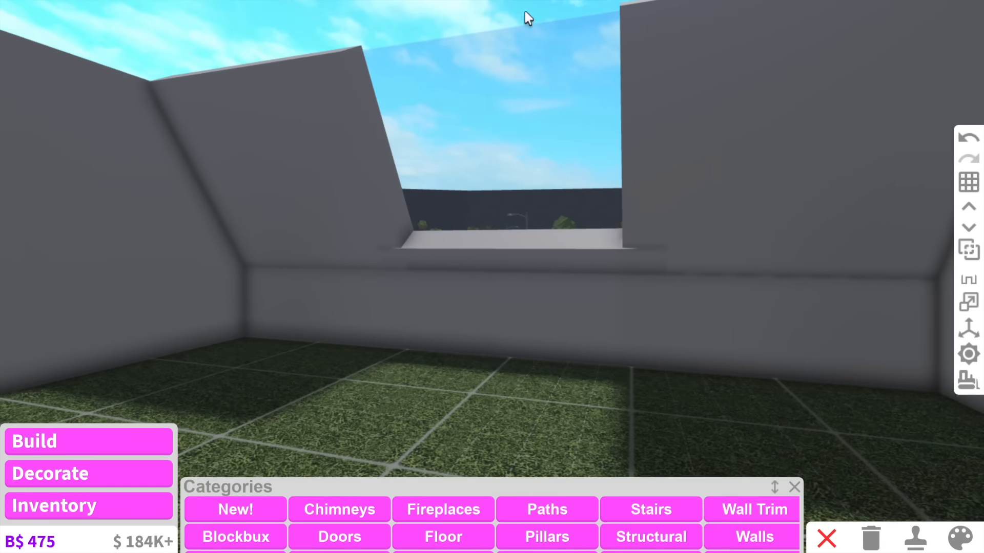
- Place a Standard Square Beam from Structural along the roof opening
left_click(546, 536)
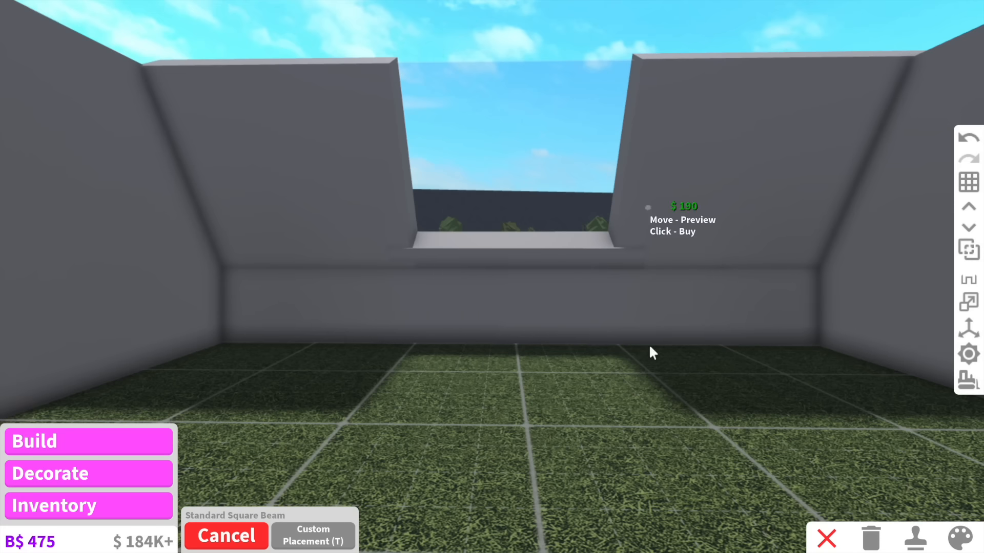
left_click(649, 352)
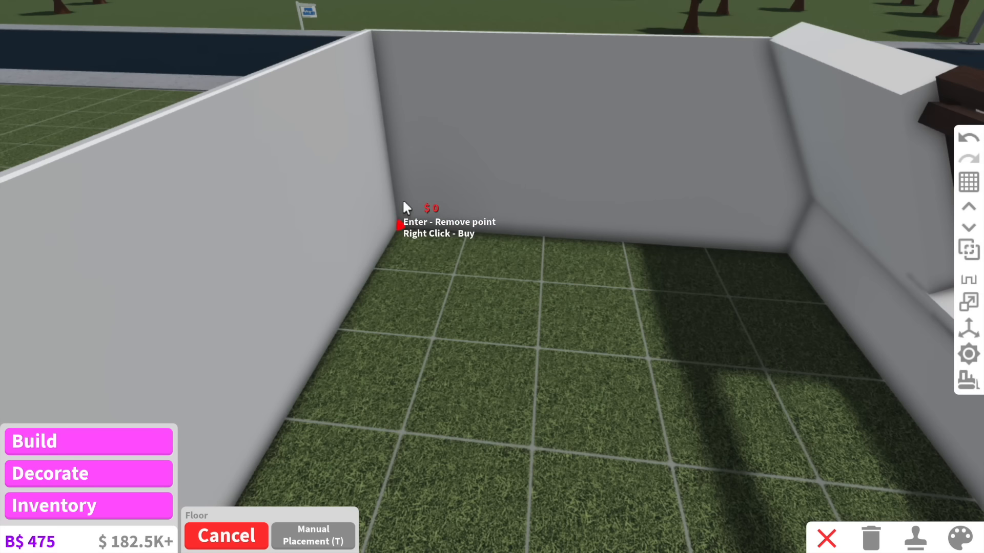
- Set a corner point of the floor covering the attic room
left_click(949, 538)
type("clot")
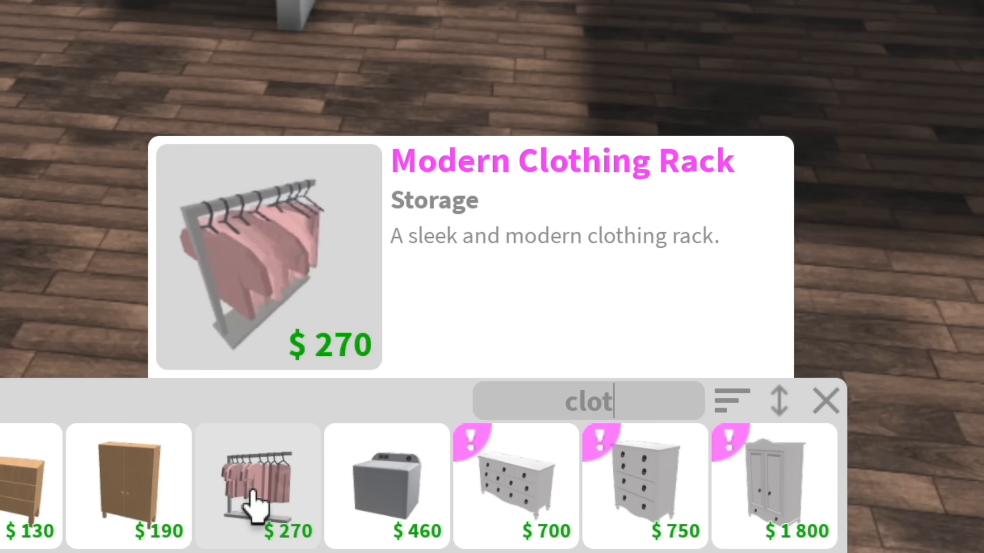
- Place the Modern Clothing Rack in the room to start the wardrobe nook
left_click(256, 486)
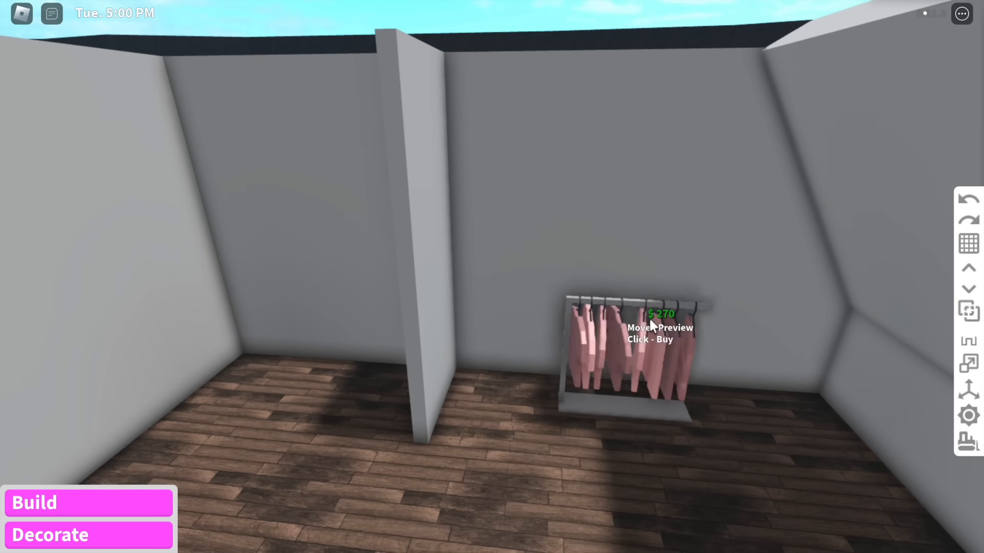
left_click(649, 344)
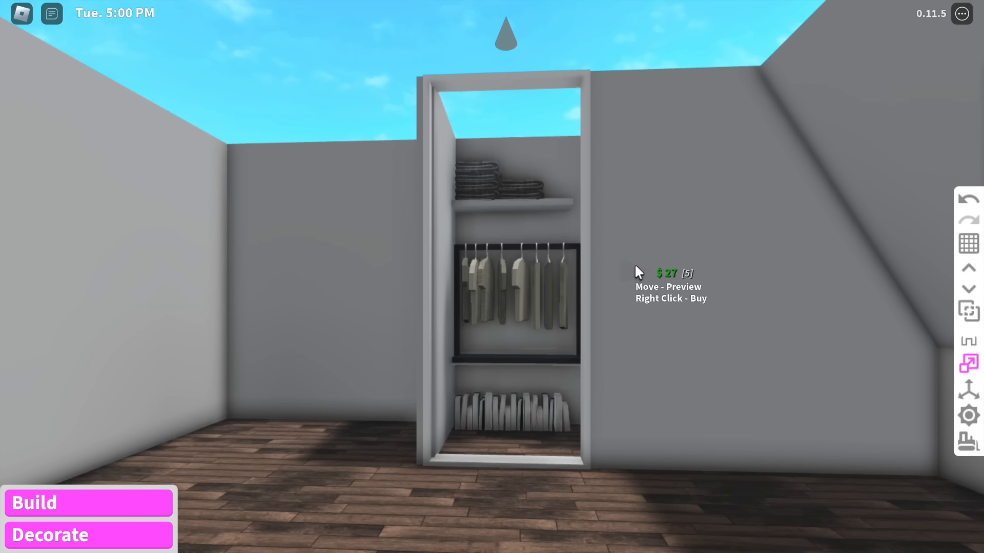
- Select the Paint tool to color the attic walls beige
left_click(50, 534)
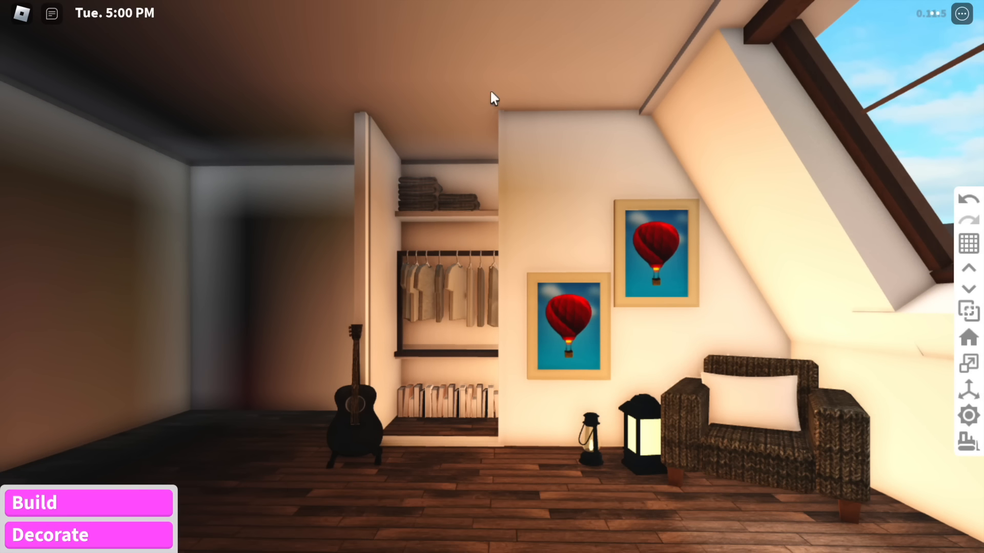
- Return to building the attic and pick the Hay Bale decoration from the catalog
left_click(49, 534)
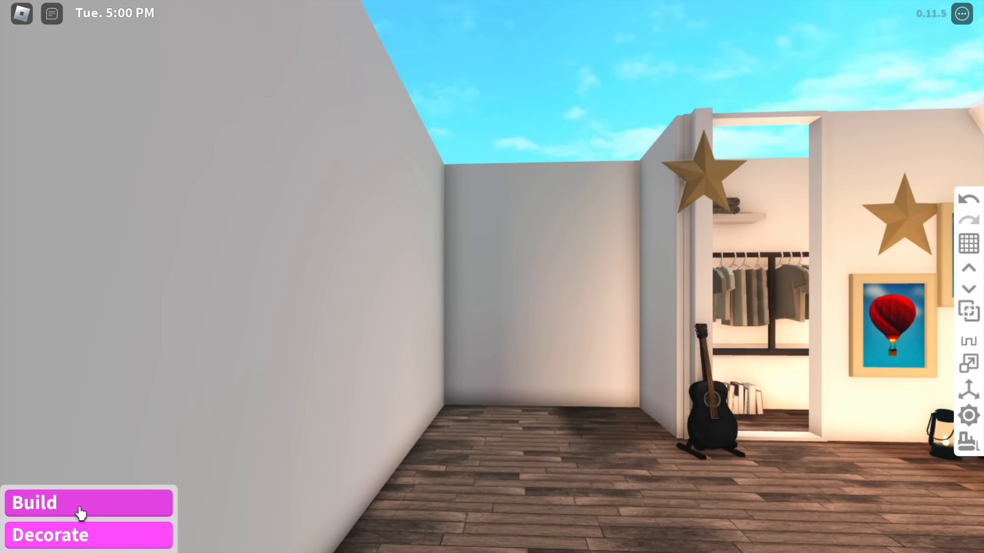
left_click(34, 503)
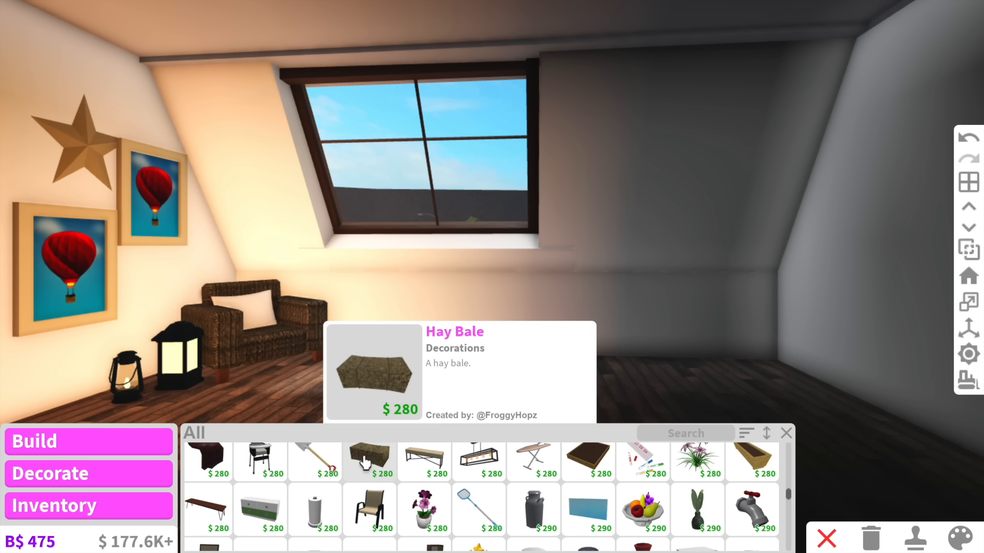
left_click(369, 461)
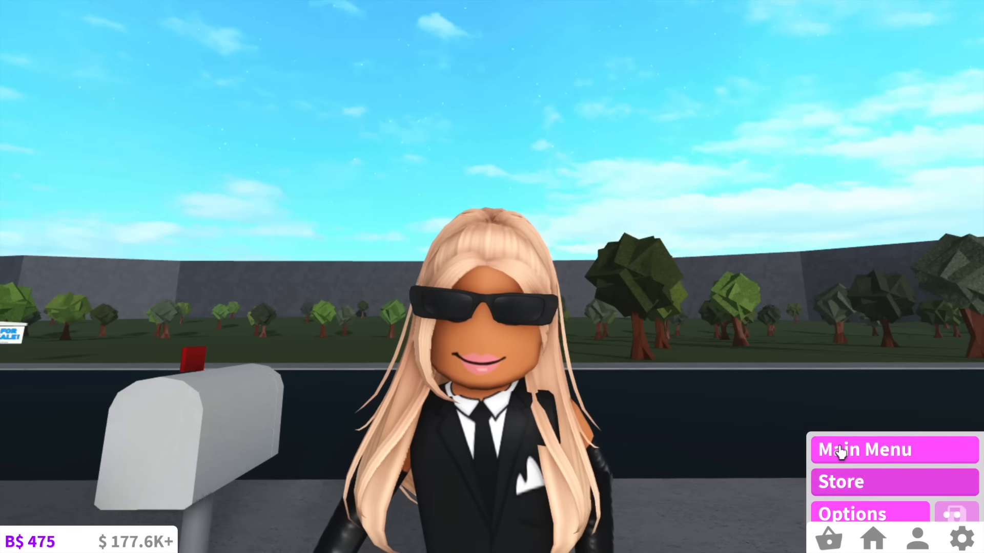
- Open the holiday home's plot menu and start Build Mode
left_click(866, 450)
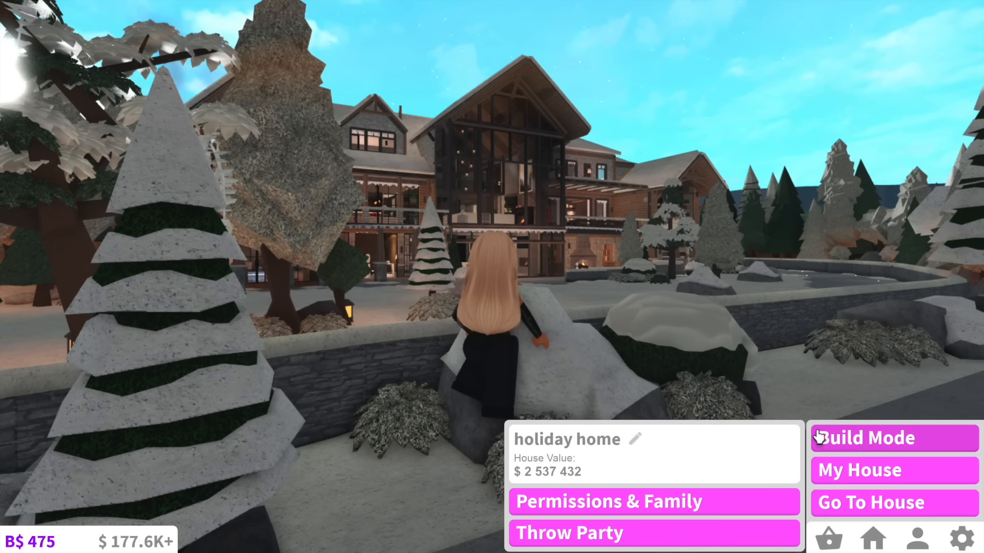
left_click(869, 438)
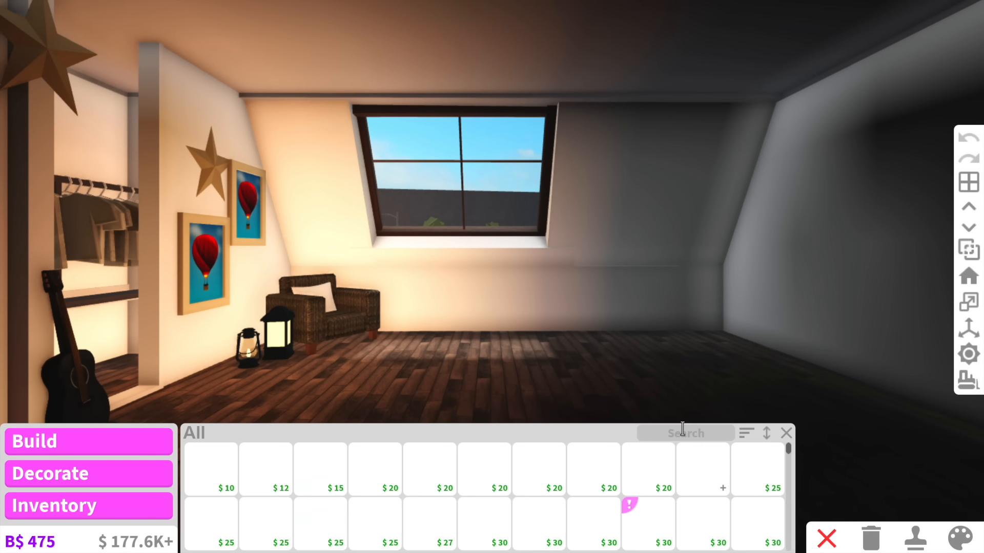
- Search the catalog for 'cind' blocks, then browse the categories for a bed
type("cind")
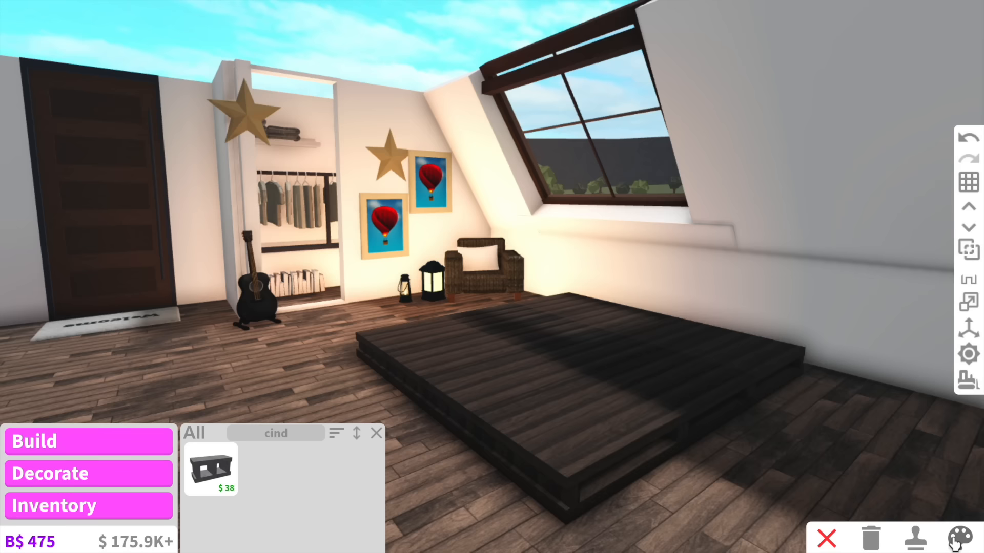
left_click(967, 538)
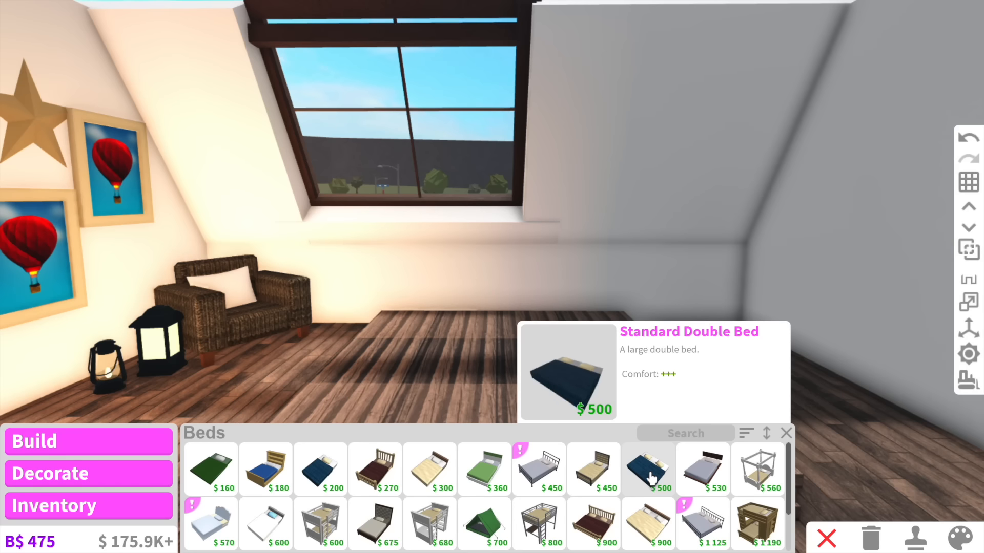
- Place the Standard Double Bed on the pallet and begin laying the Messy Long Blanket over it
left_click(648, 469)
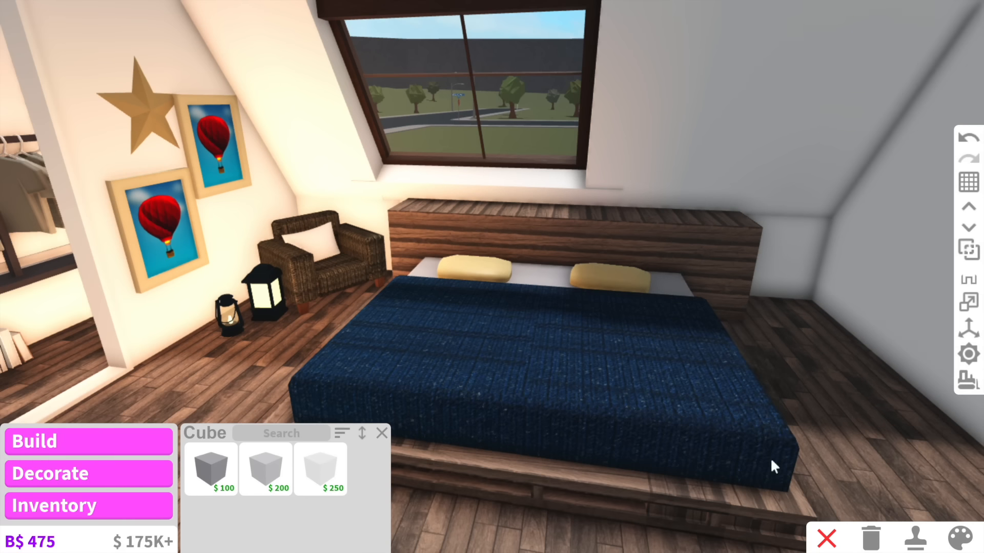
left_click(965, 539)
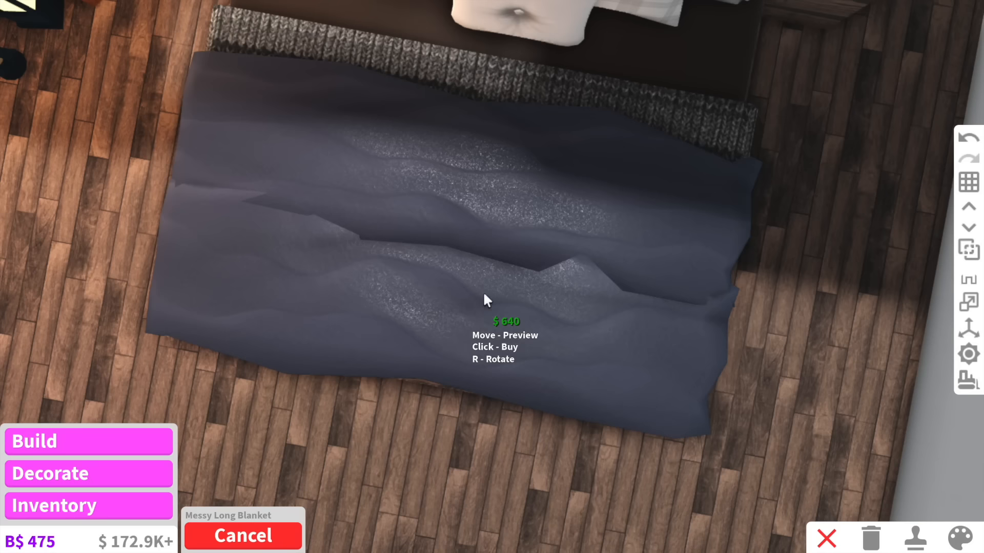
mouse_move(465, 210)
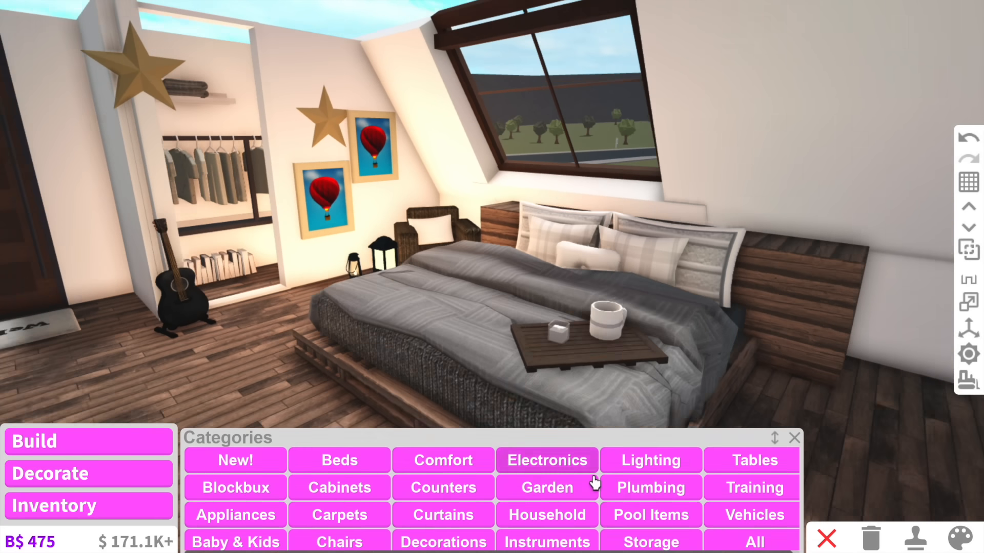
- Show the All items catalog to find a side table and desk lamp for beside the bed
left_click(753, 542)
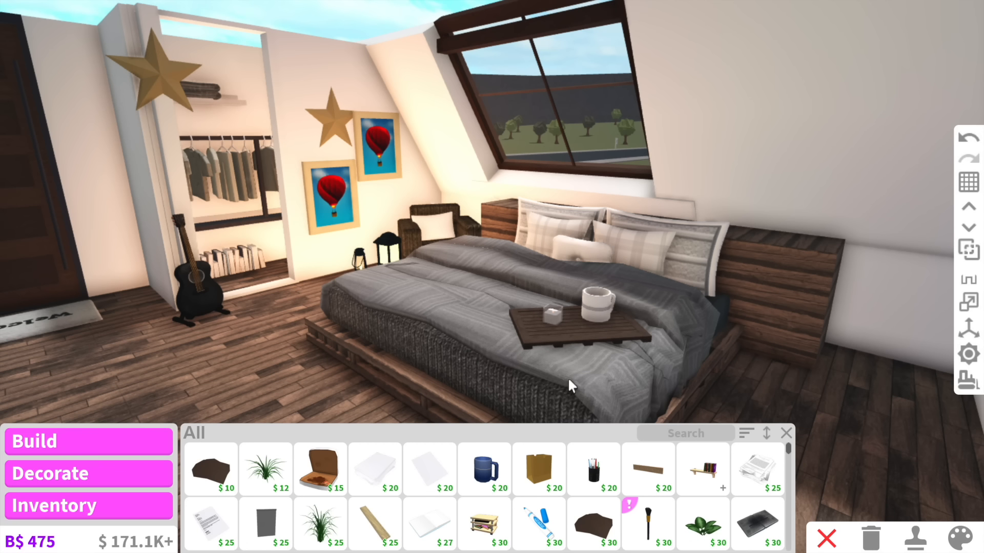
mouse_move(652, 430)
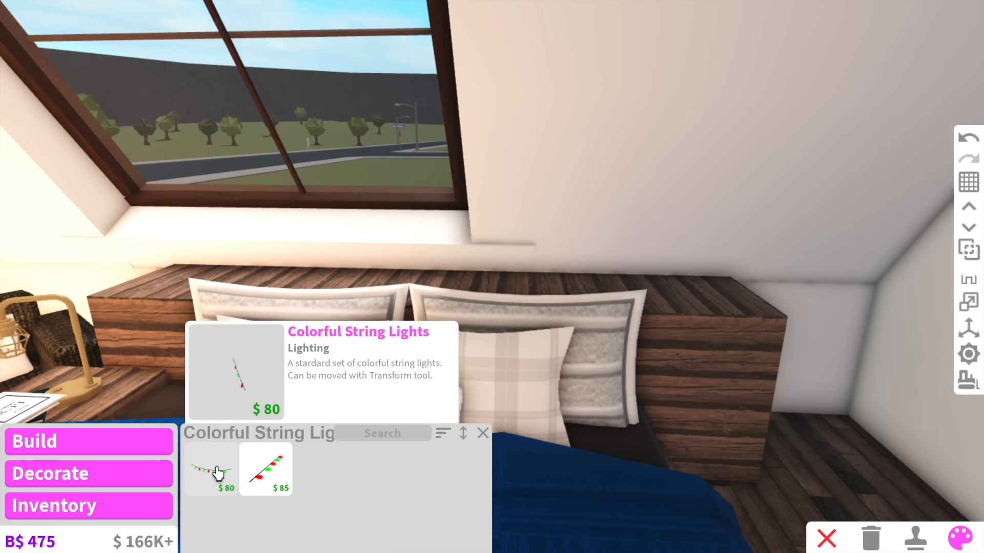
- Run Colorful String Lights along the headboard and browse All items for a laptop
left_click(210, 469)
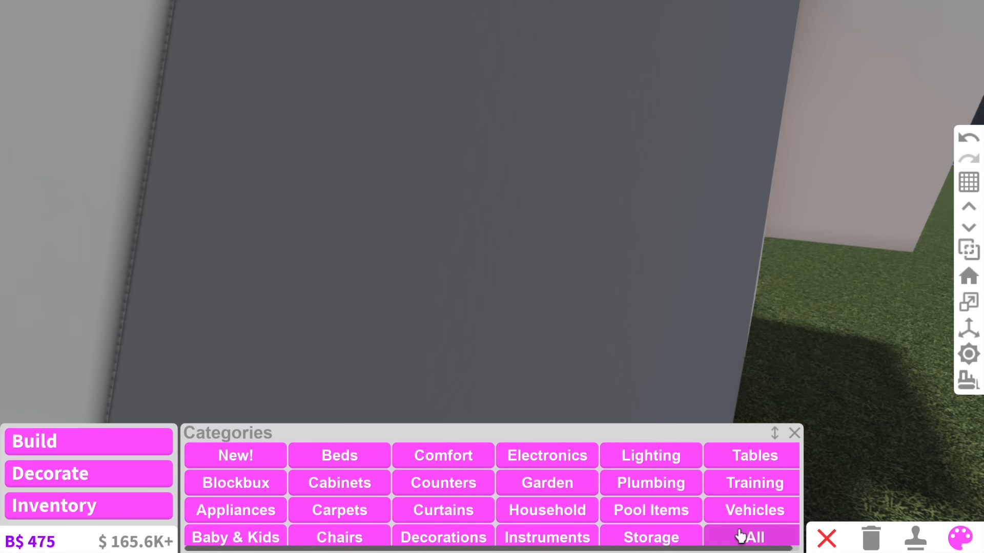
left_click(751, 536)
type("mirr")
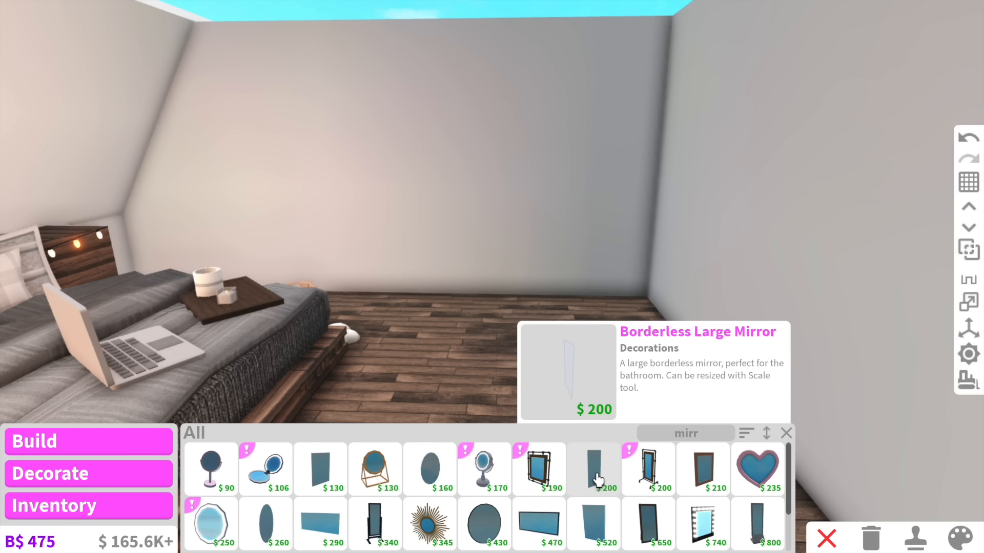
- Hang the large bulb-lit mirror on the wall beside the bed
left_click(592, 469)
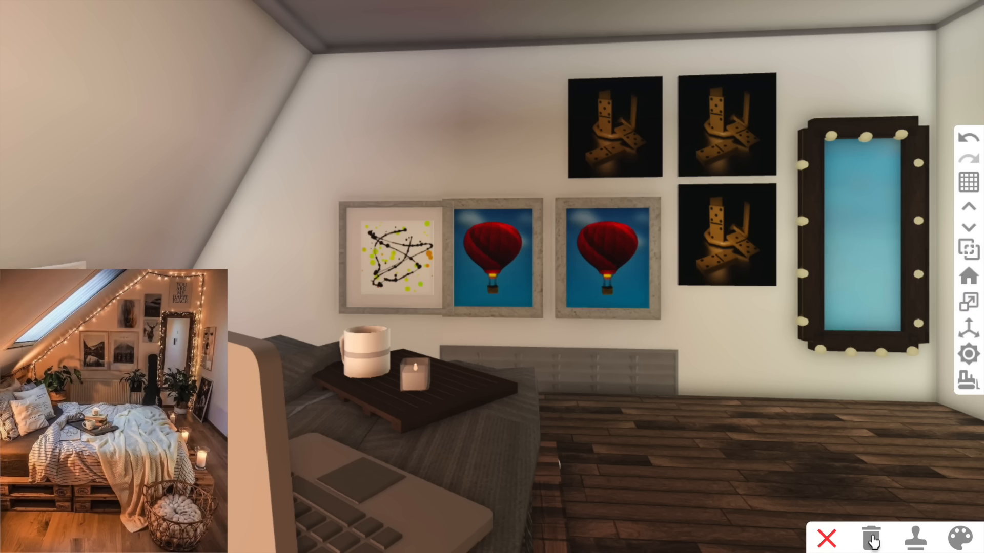
- Trash the balloon frames, then search the catalog for splatter art, a house picture, lights and plants
left_click(950, 538)
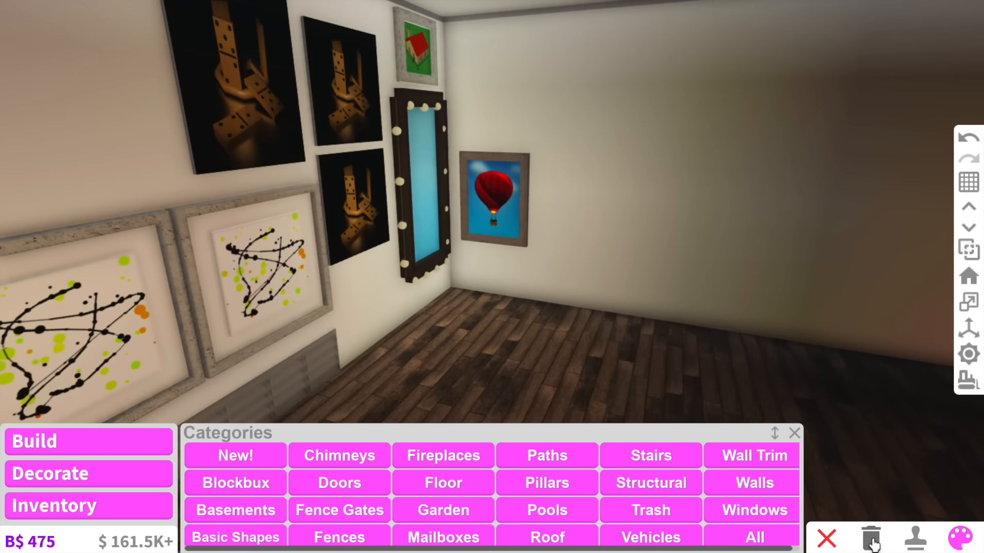
left_click(236, 537)
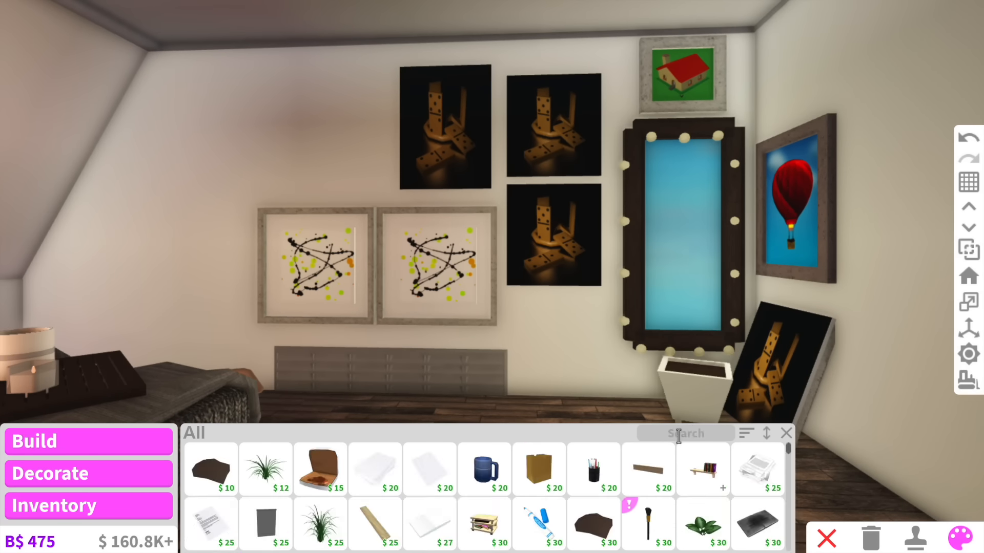
left_click(264, 467)
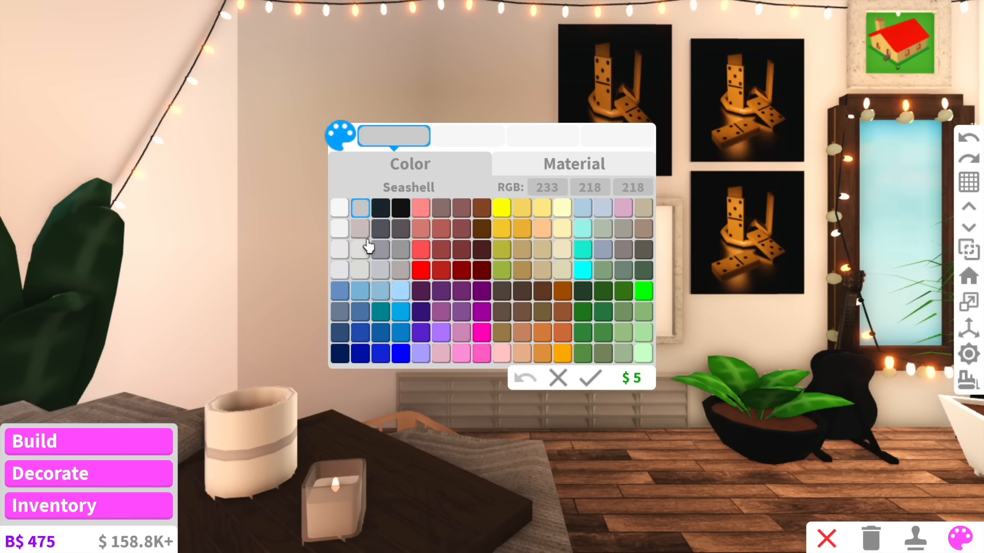
- Choose the Seashell beige in the palette and paint the attic bedroom walls
left_click(501, 333)
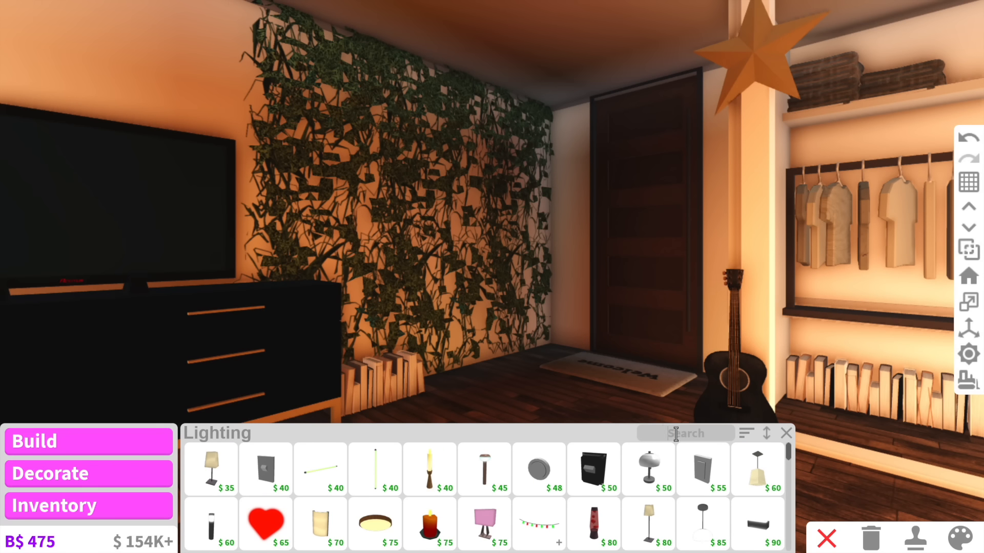
left_click(965, 537)
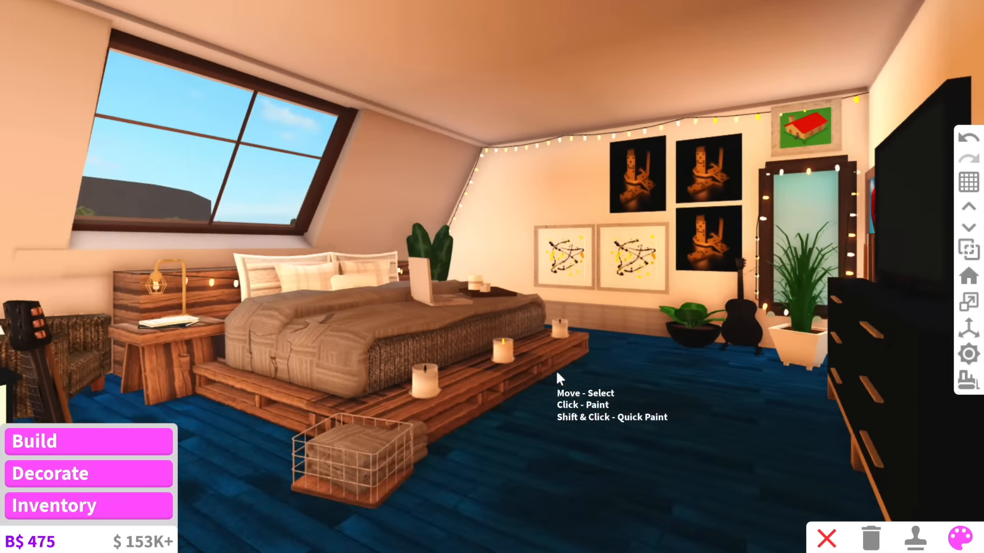